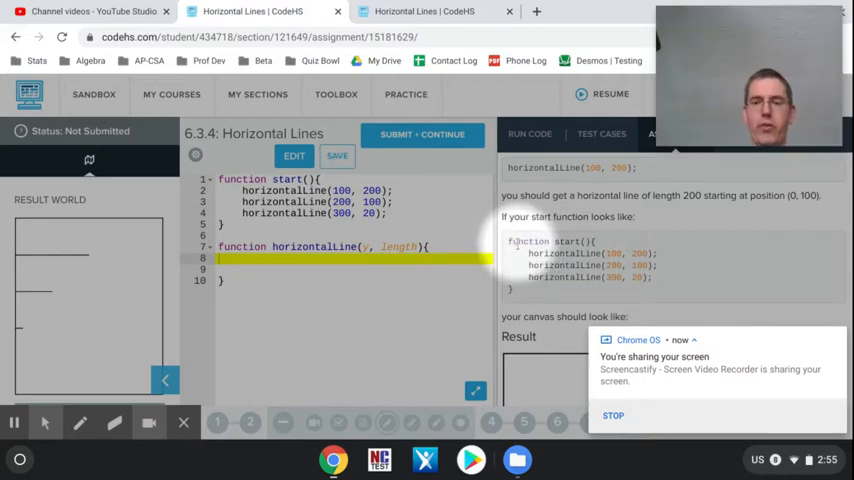
mouse_move(545, 282)
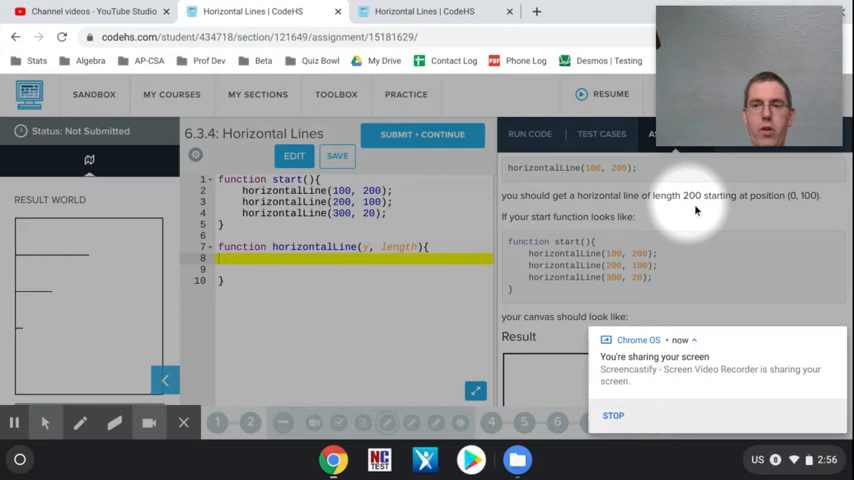
mouse_move(677, 225)
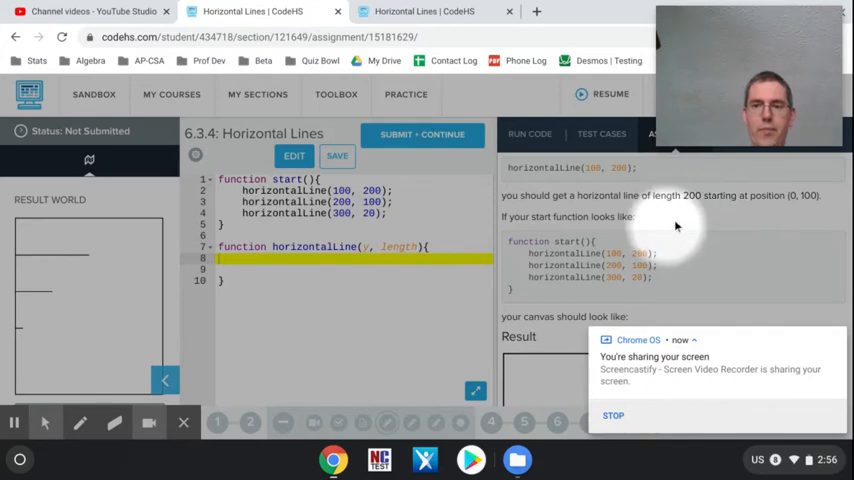
mouse_move(785, 213)
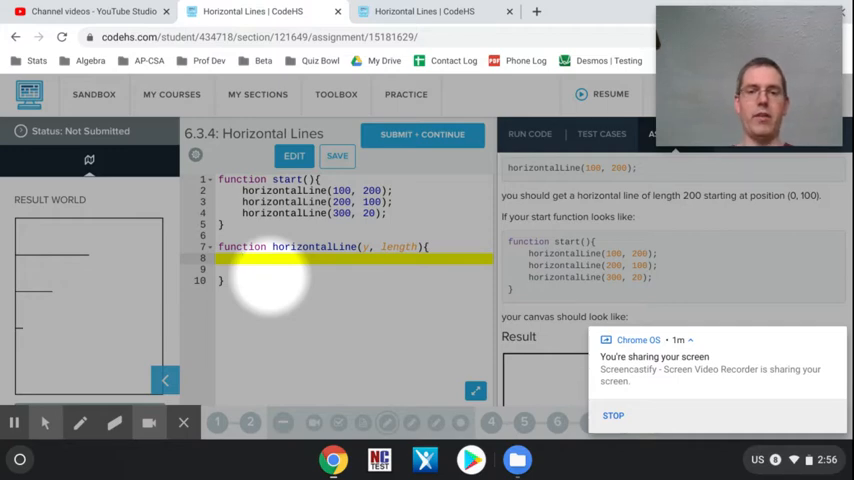
Step: On line 8, type var line = new Line(y, length); to create the line
type("var line =")
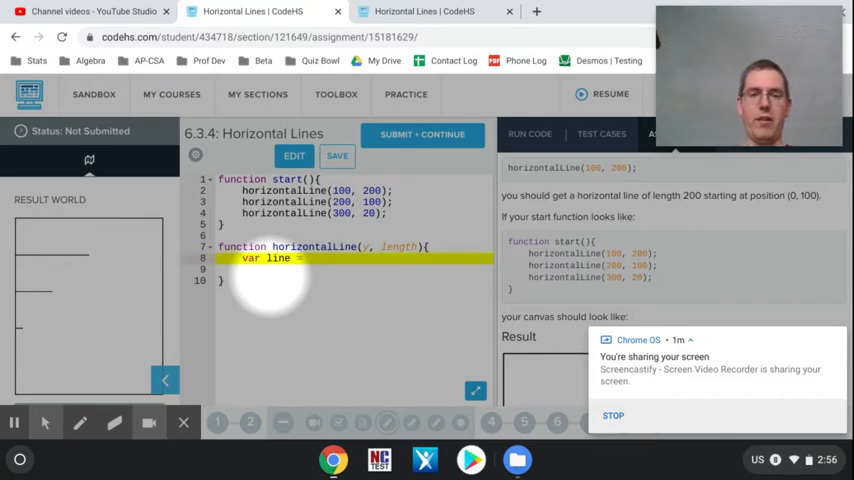
type("new")
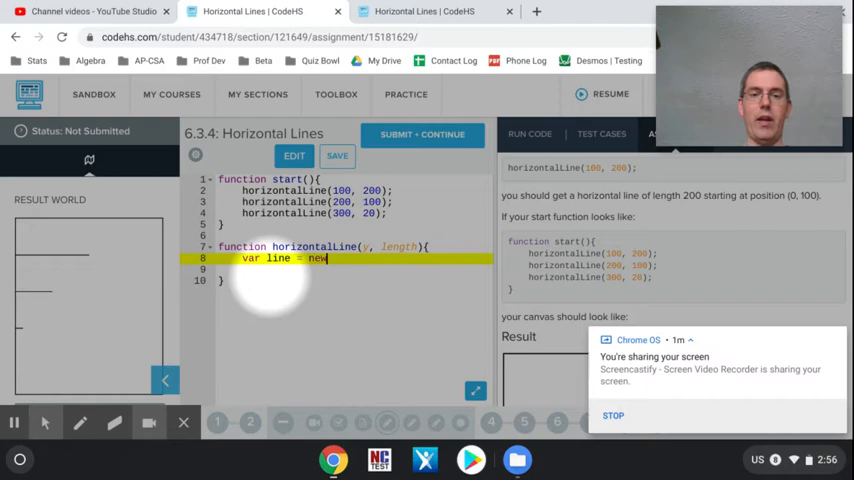
type("Li")
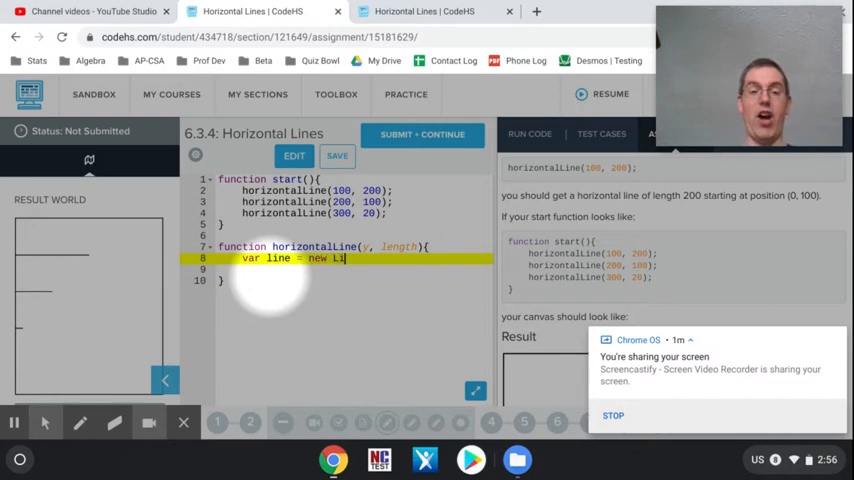
type("ne()")
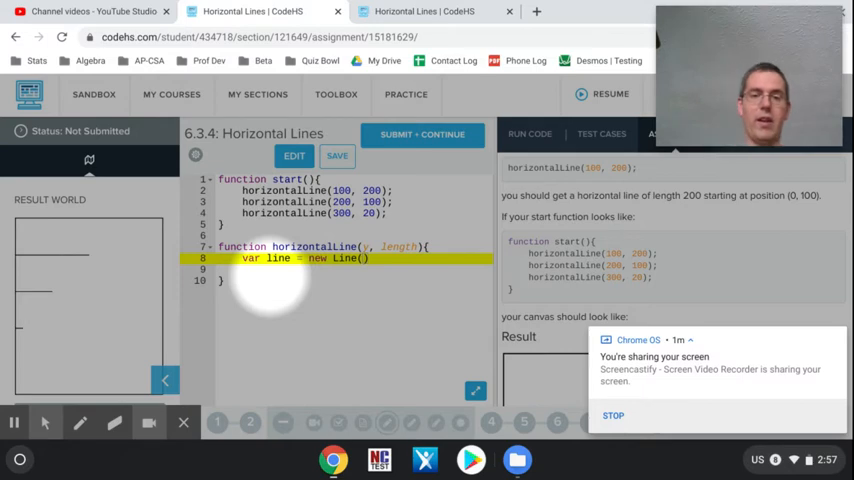
type("y")
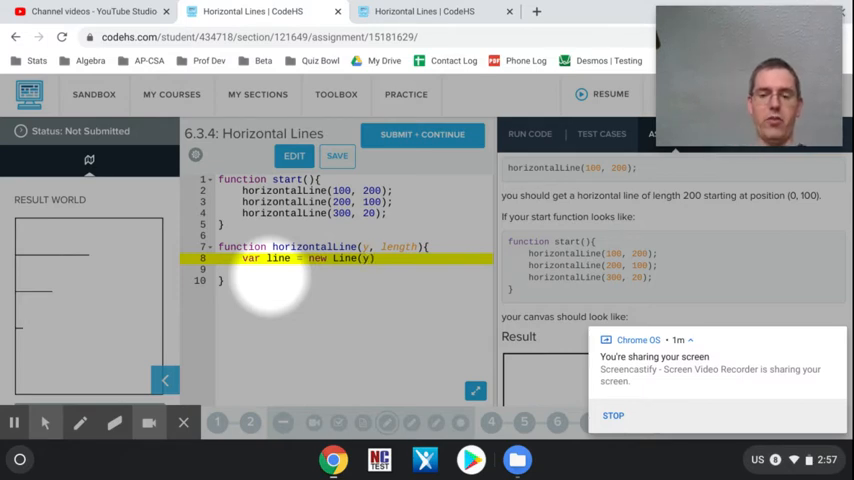
type("y,")
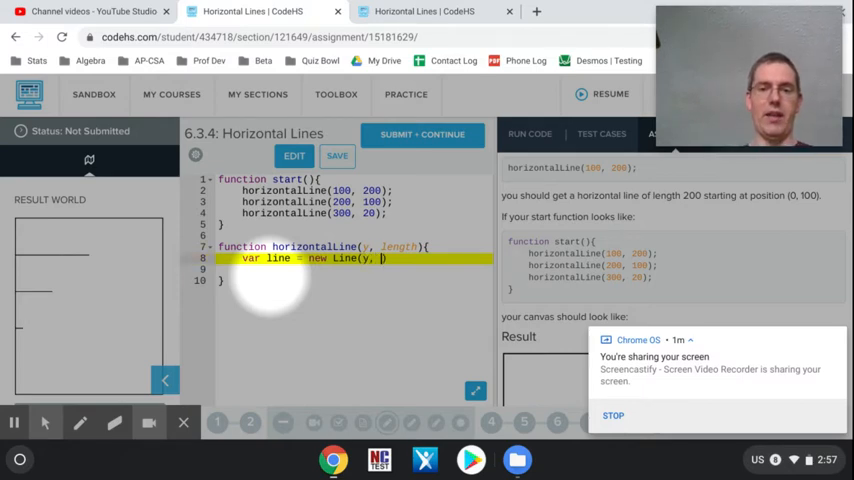
type("length")
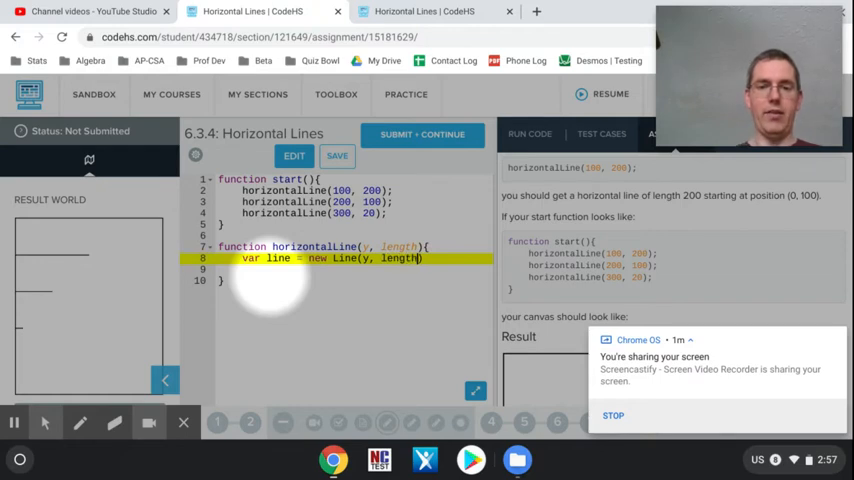
type(";")
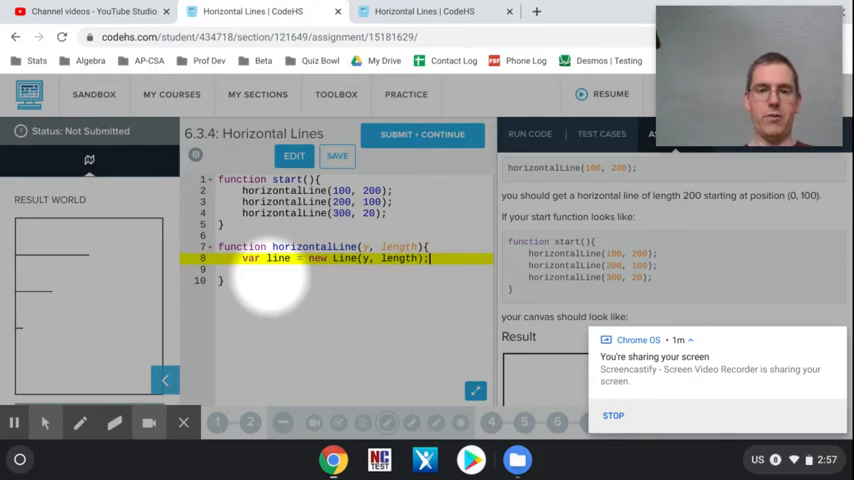
Step: Add line.setLineWidth(1); and add(line); to set its width and draw it
type("line")
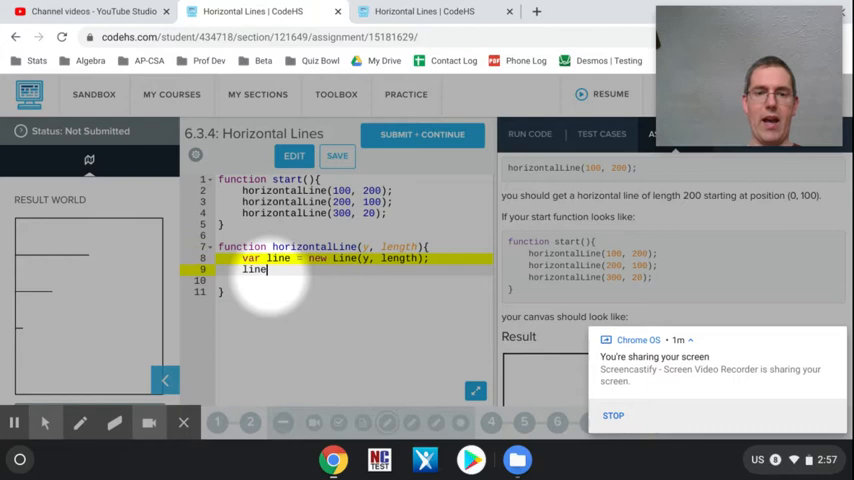
type("s")
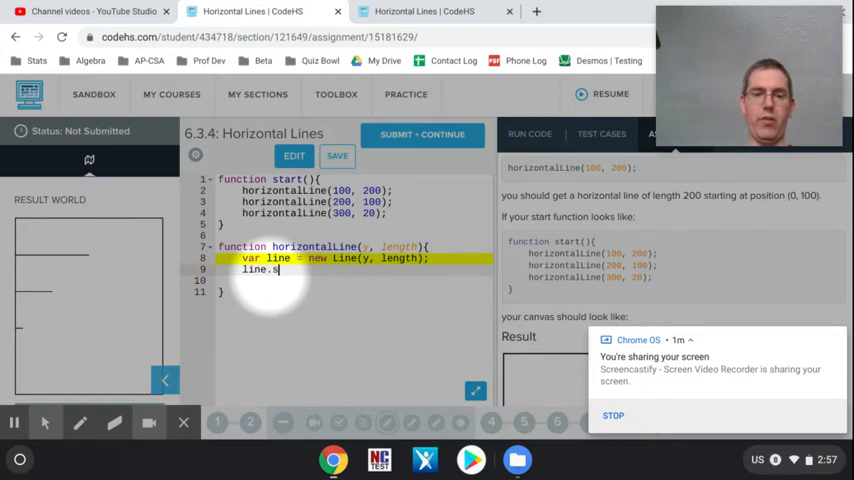
type("etLineWid")
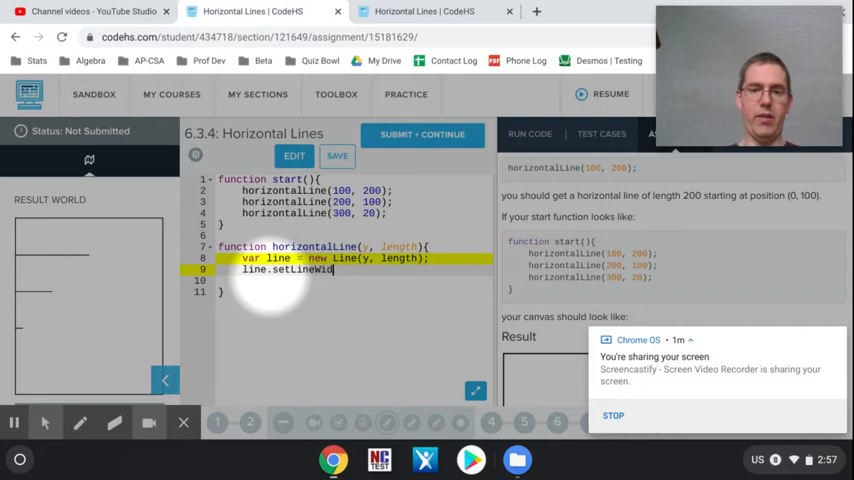
type("(1")
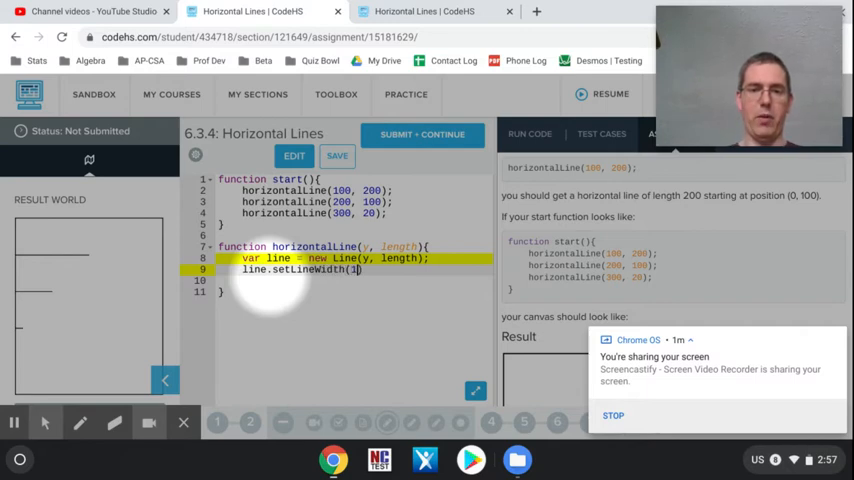
type(");")
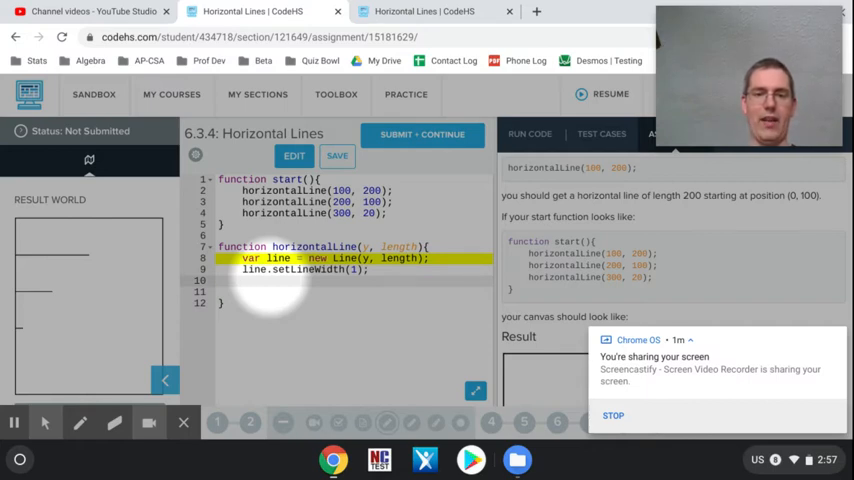
type("add")
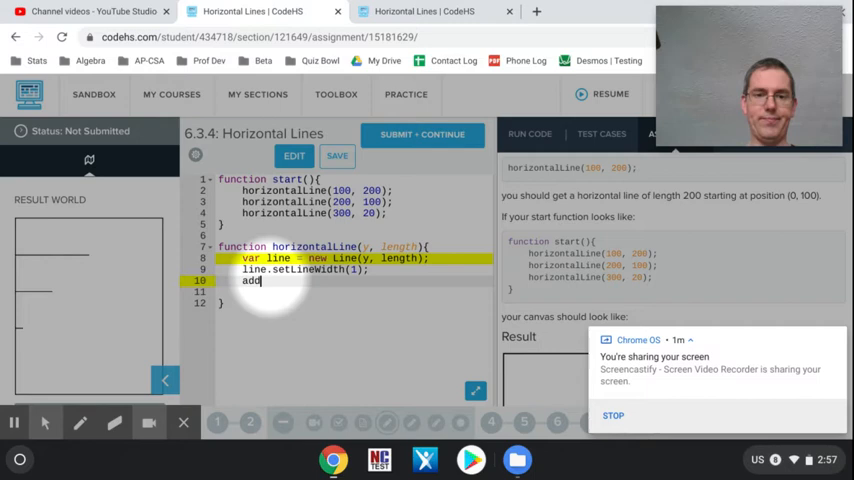
type("(line);")
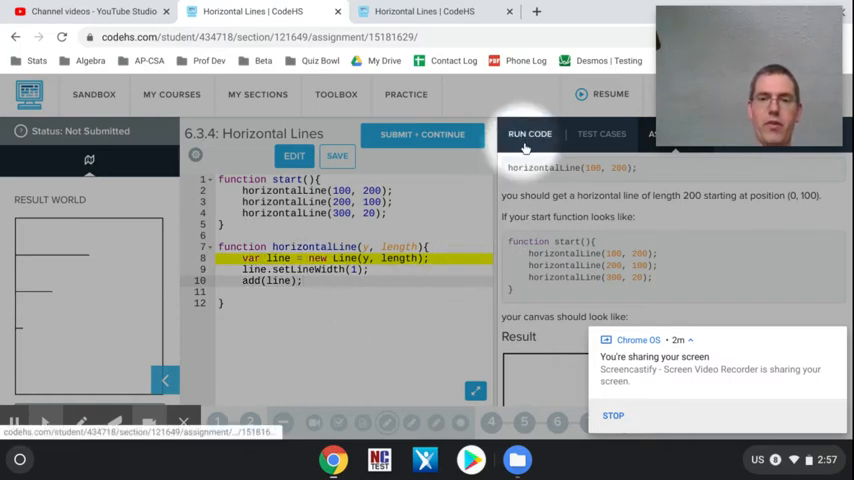
Step: Run the program, showing the line 8 error that new Line needs four arguments
left_click(530, 133)
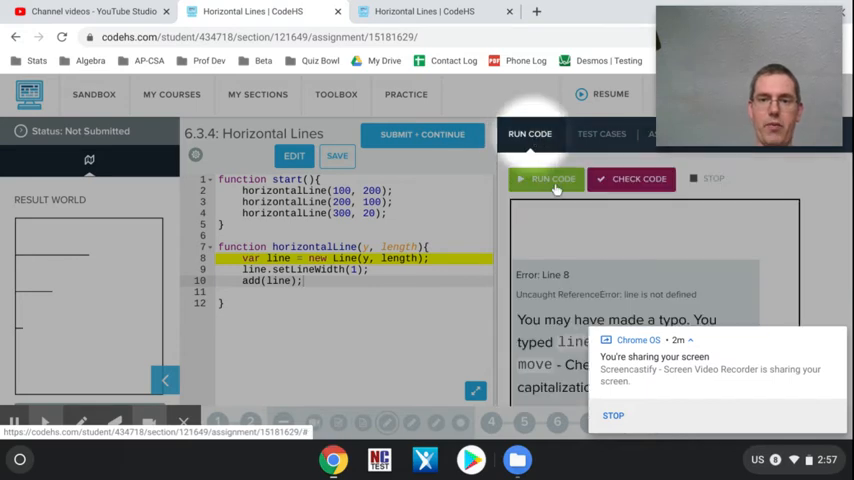
left_click(546, 178)
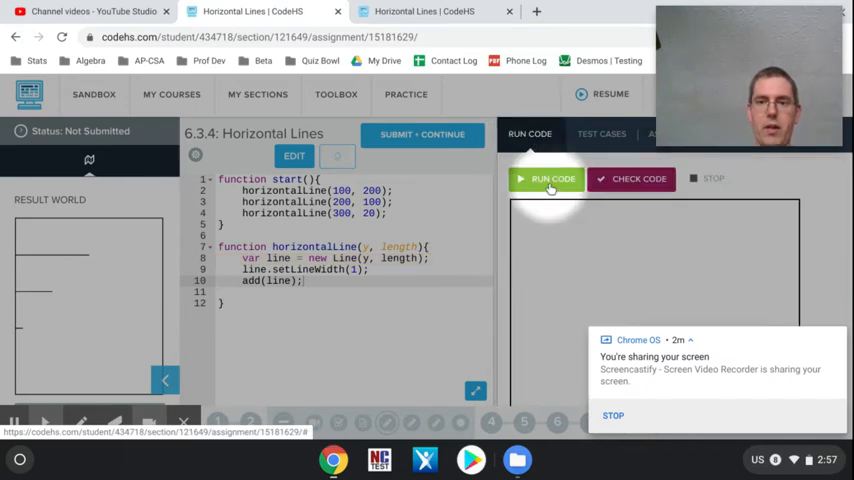
left_click(546, 178)
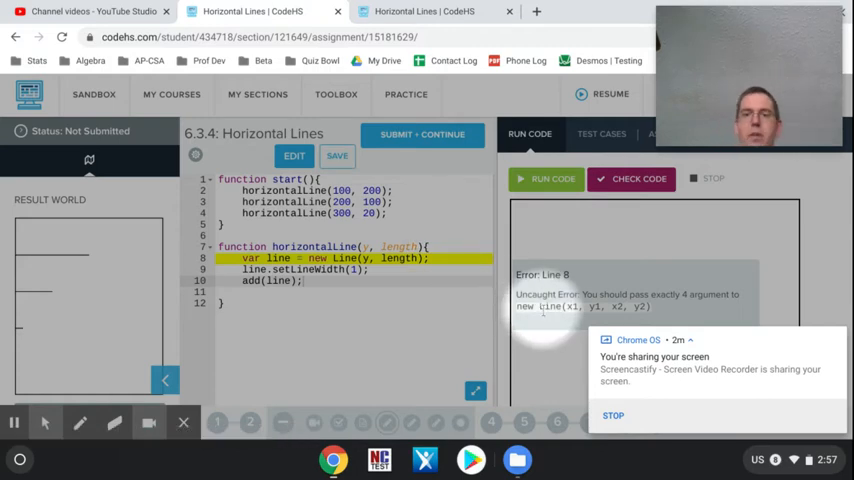
mouse_move(562, 320)
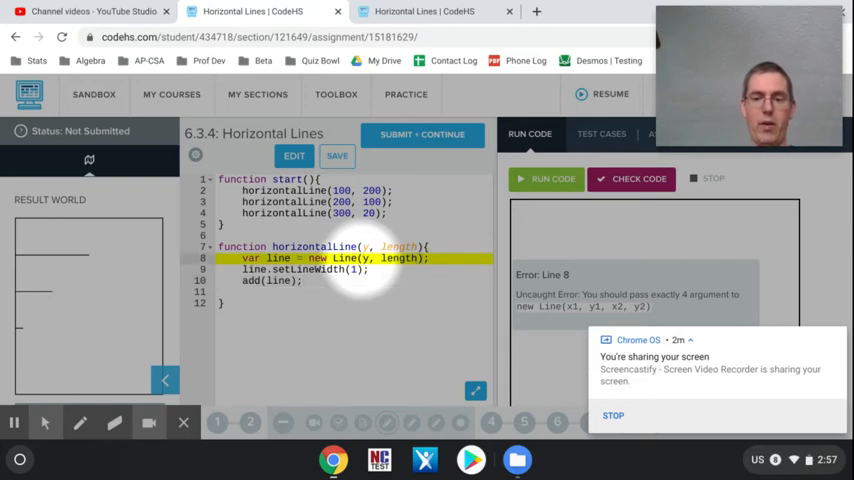
Step: Fix line 8 to new Line(0, y, length, y) and rerun, drawing horizontal lines
type("0,")
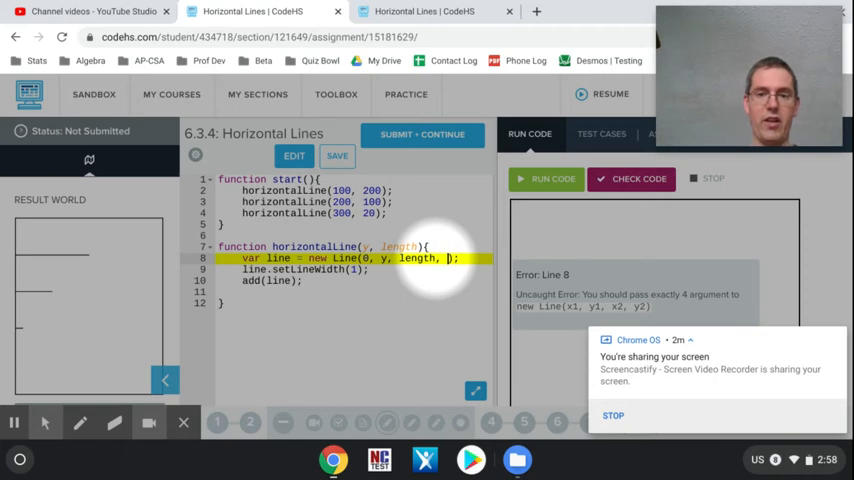
type("y")
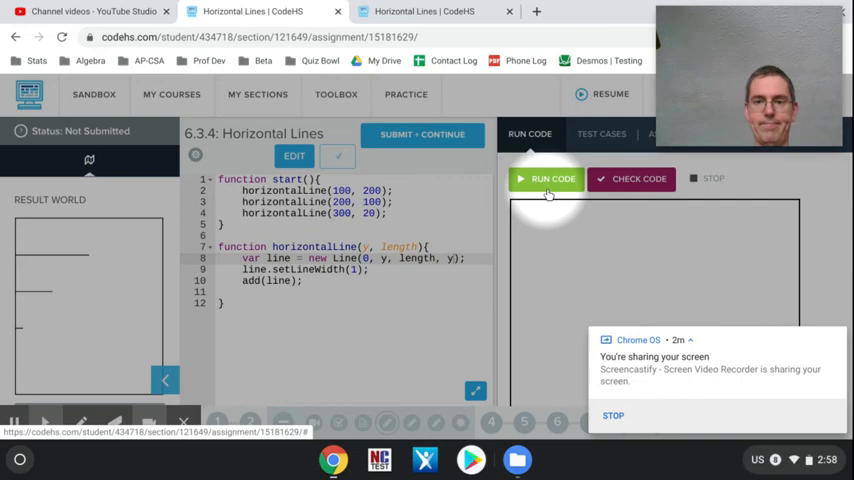
left_click(551, 178)
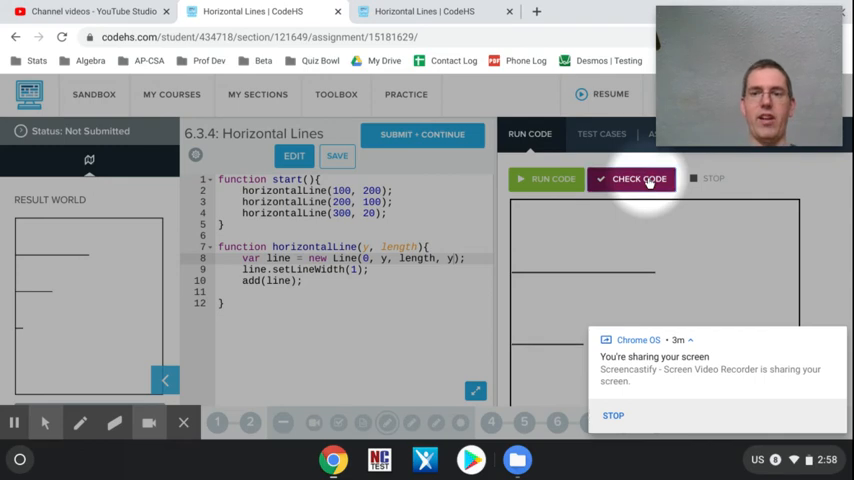
Step: Check Code to open the Test Cases tab, where the style tests pass
left_click(601, 133)
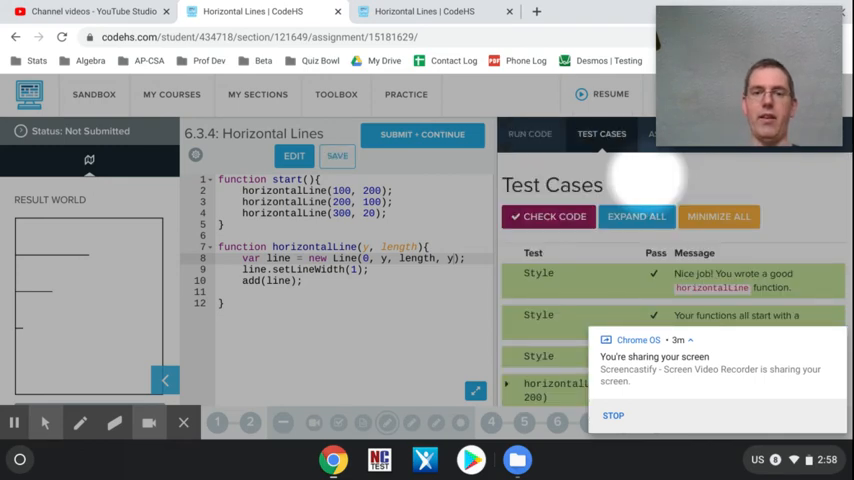